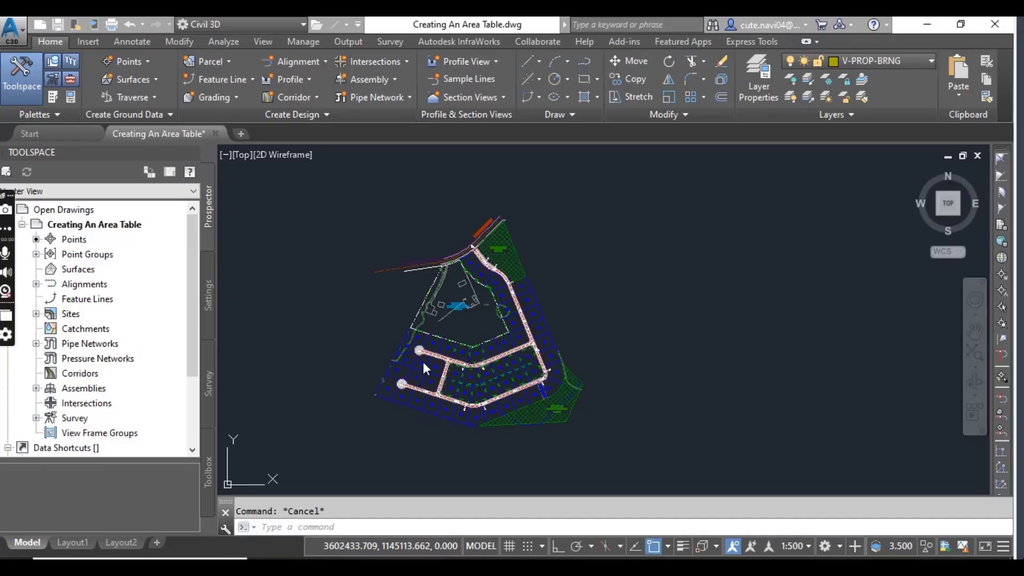
{"action": "mouse_move", "coordinate": [657, 329]}
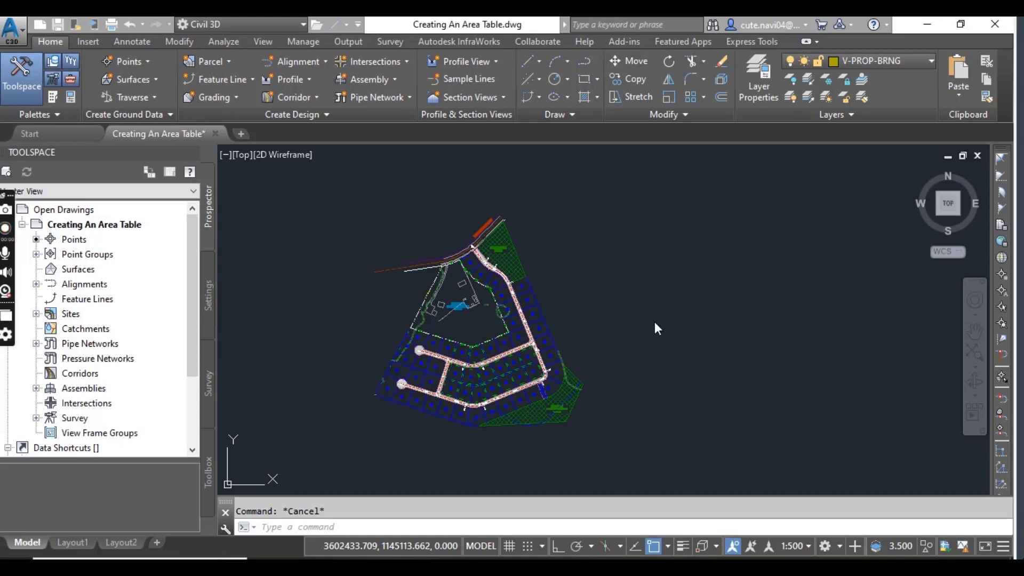
{"action": "mouse_move", "coordinate": [895, 257]}
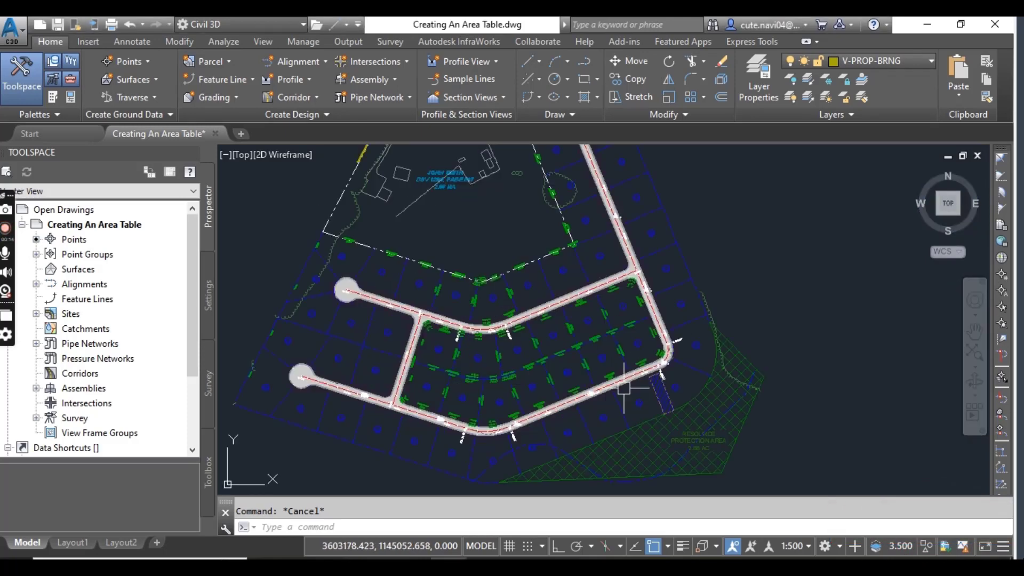
{"action": "mouse_move", "coordinate": [643, 355]}
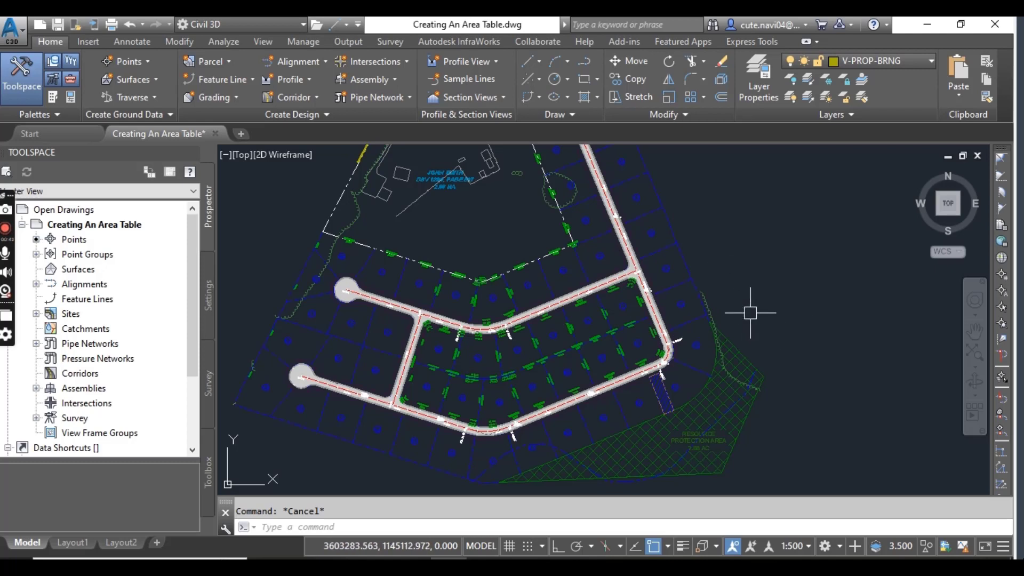
{"action": "mouse_move", "coordinate": [750, 312]}
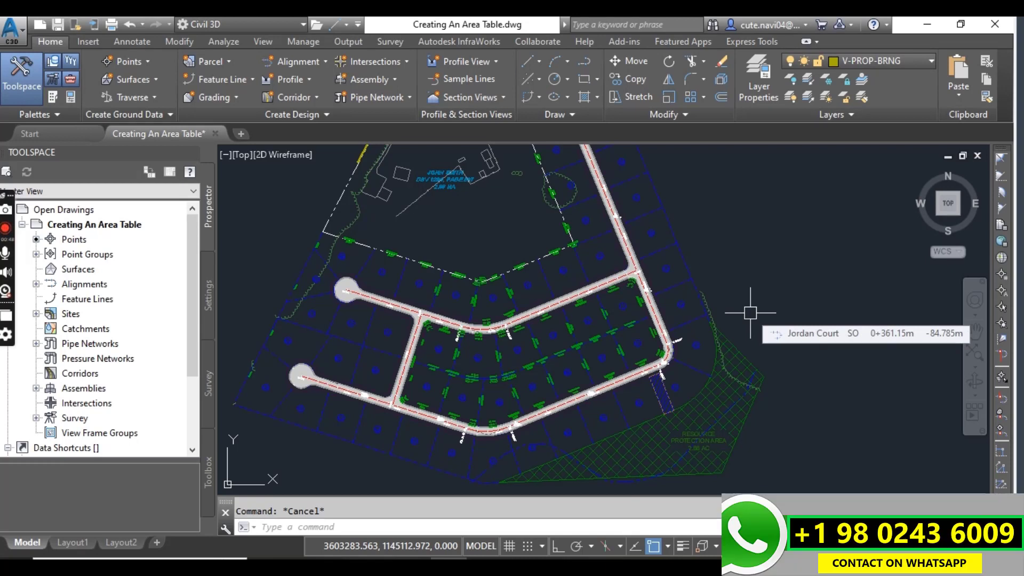
{"action": "mouse_move", "coordinate": [625, 268]}
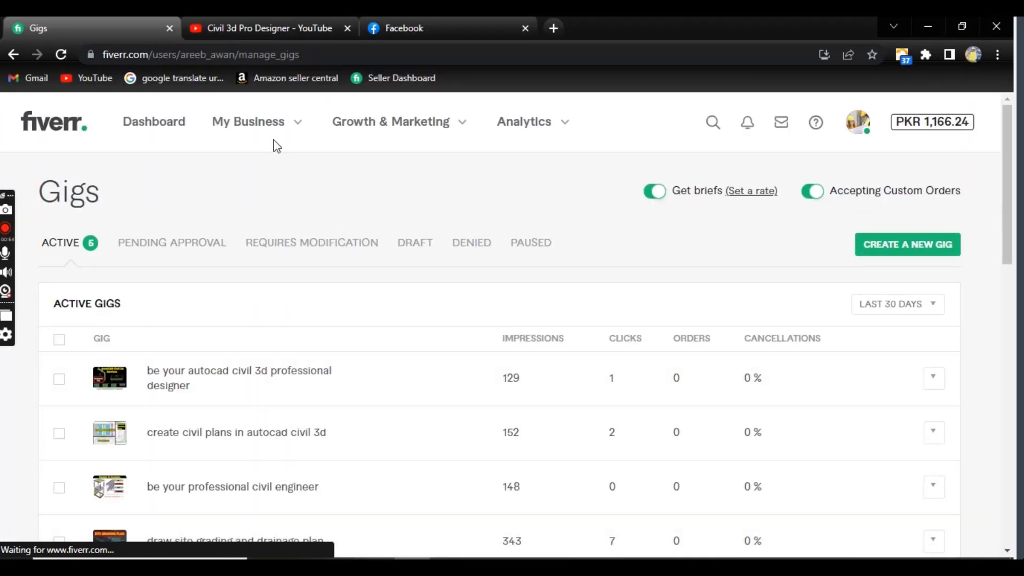
- Switch from the Fiverr gigs tab to the designer's Facebook page and scroll down
{"action": "left_click", "coordinate": [268, 28]}
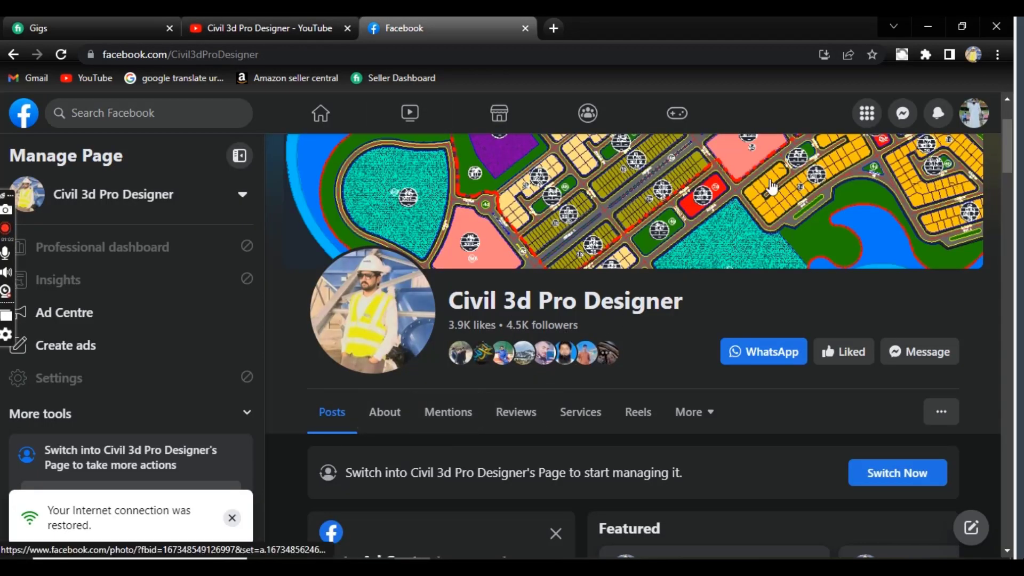
{"action": "scroll", "scroll_direction": "down", "scroll_amount": 3}
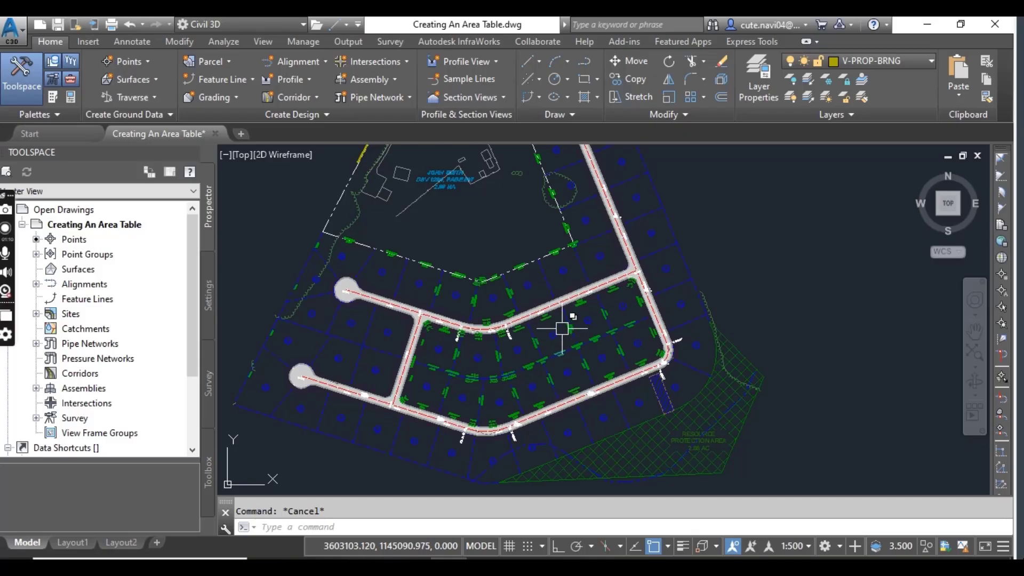
{"action": "mouse_move", "coordinate": [562, 324]}
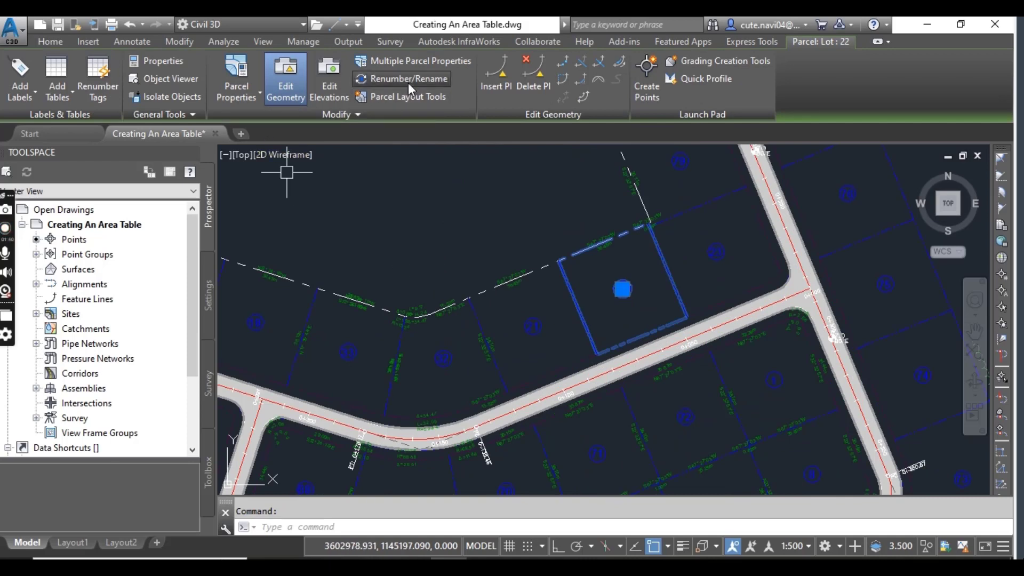
- Set parcel renumbering to start at 55, increment 1, using the name template
{"action": "left_click", "coordinate": [401, 79]}
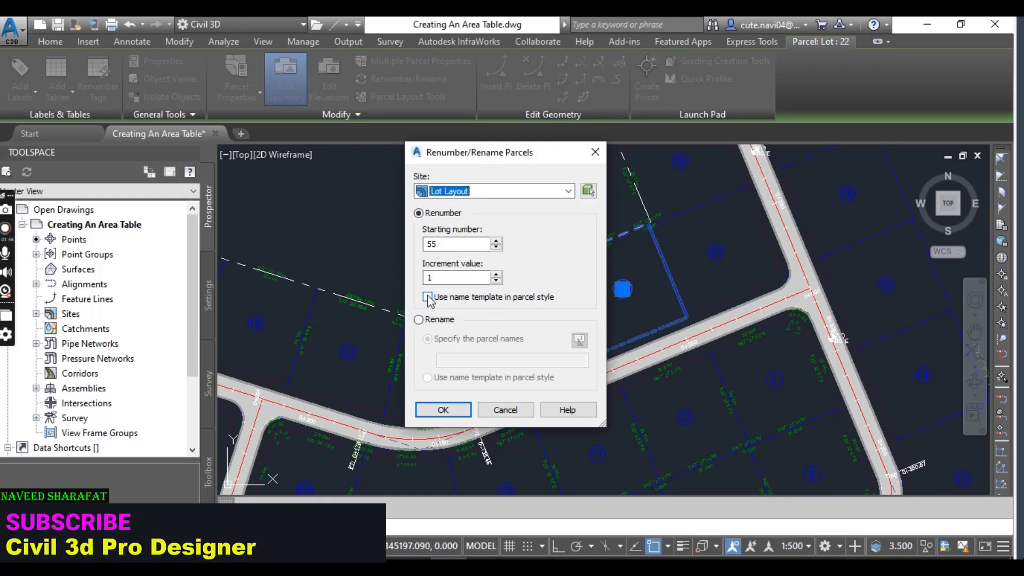
{"action": "left_click", "coordinate": [428, 296]}
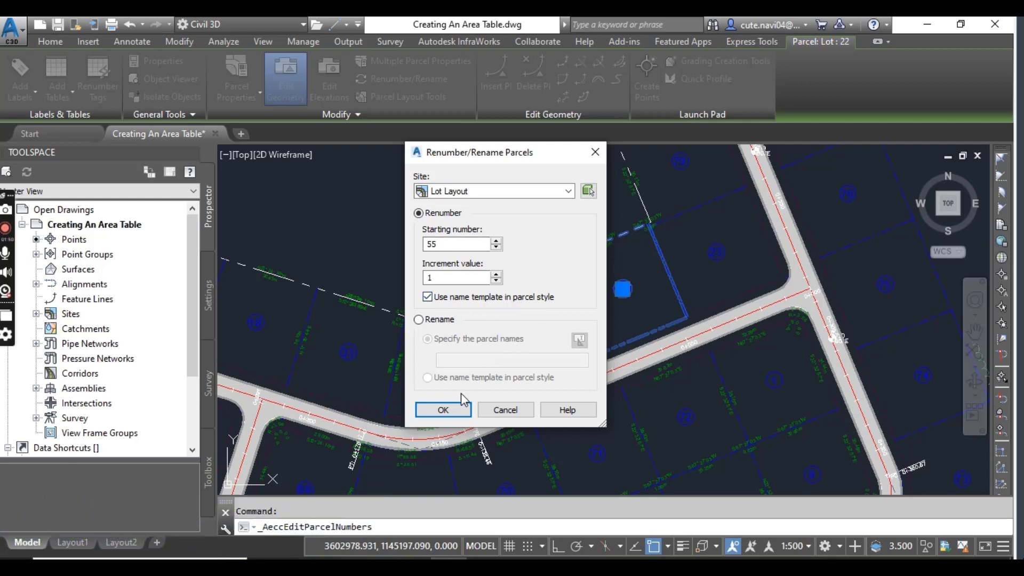
{"action": "left_click", "coordinate": [443, 410]}
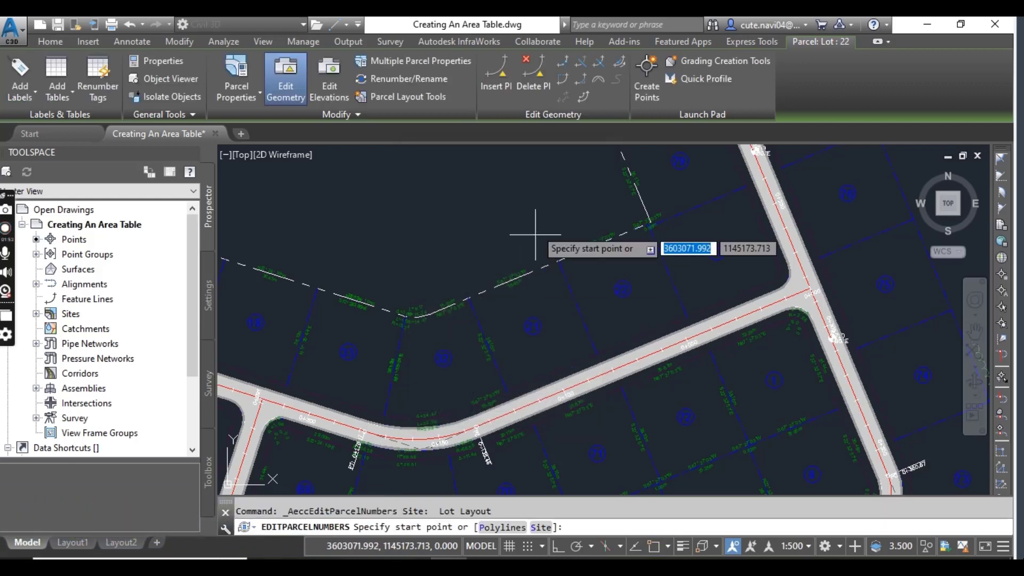
{"action": "mouse_move", "coordinate": [477, 467]}
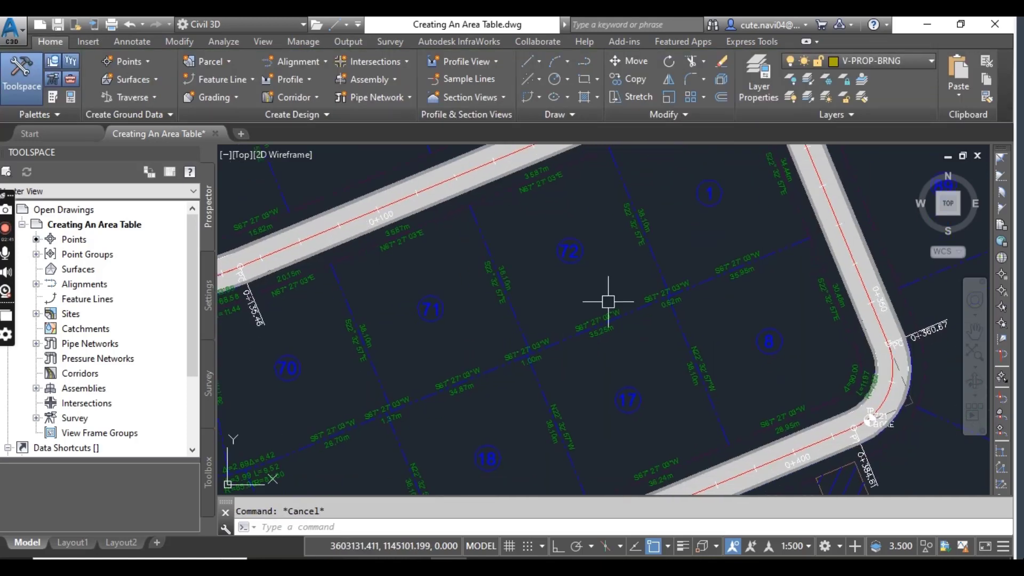
- Select a lot and rerun Renumber/Rename, picking a path across lots into the 70s
{"action": "scroll", "scroll_direction": "down", "scroll_amount": 3}
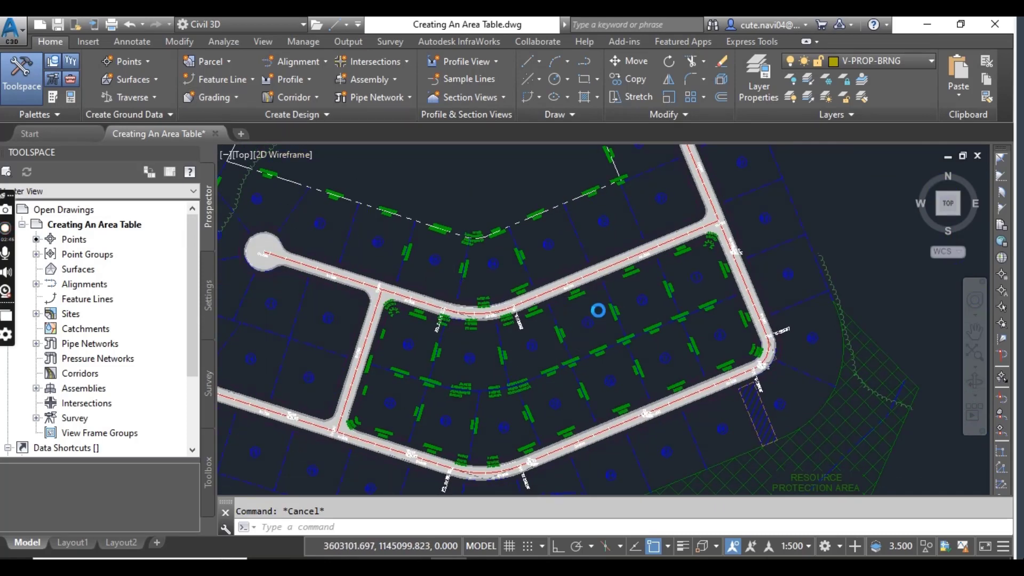
{"action": "left_click", "coordinate": [596, 310]}
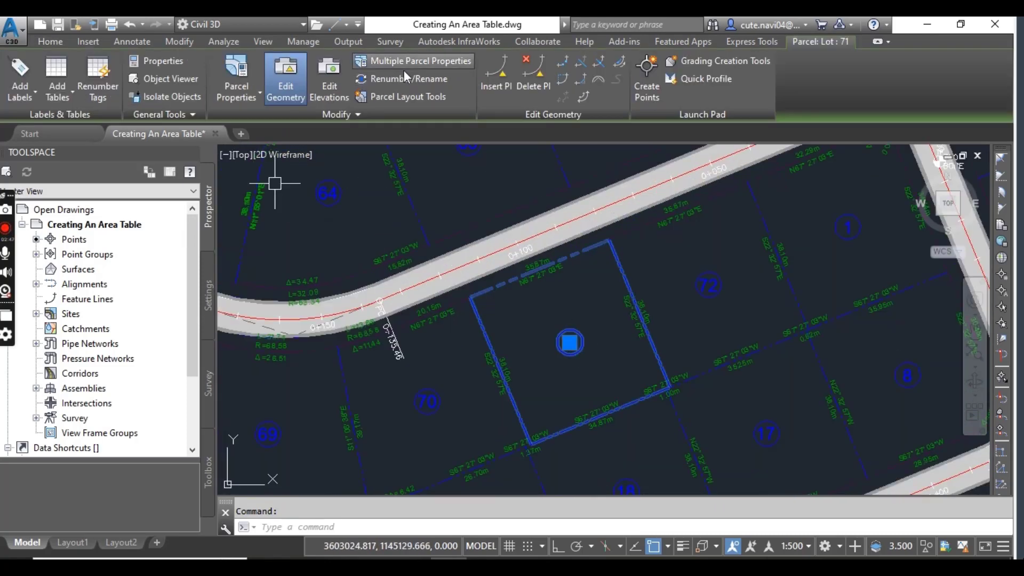
{"action": "left_click", "coordinate": [410, 78]}
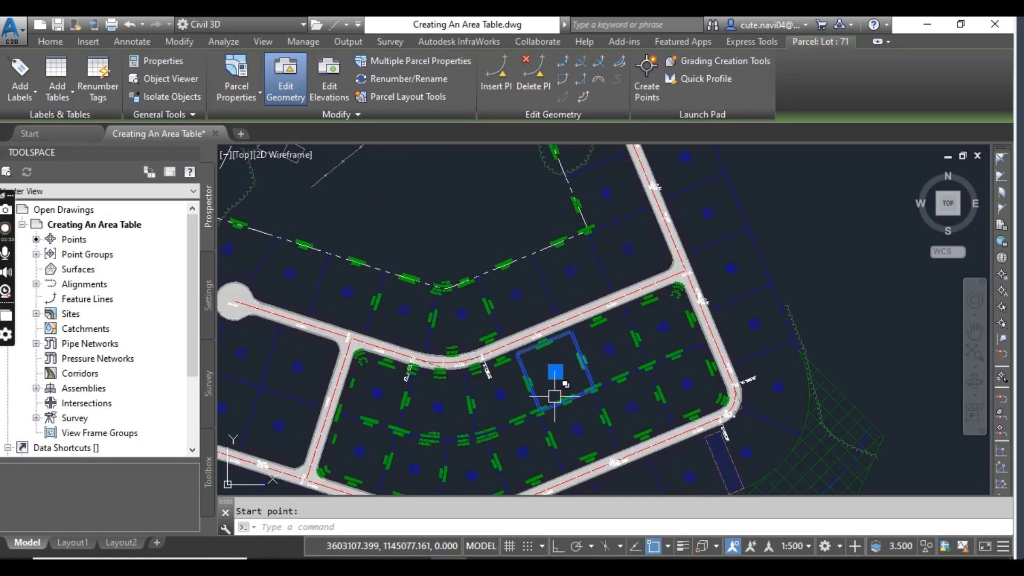
{"action": "left_click", "coordinate": [409, 79]}
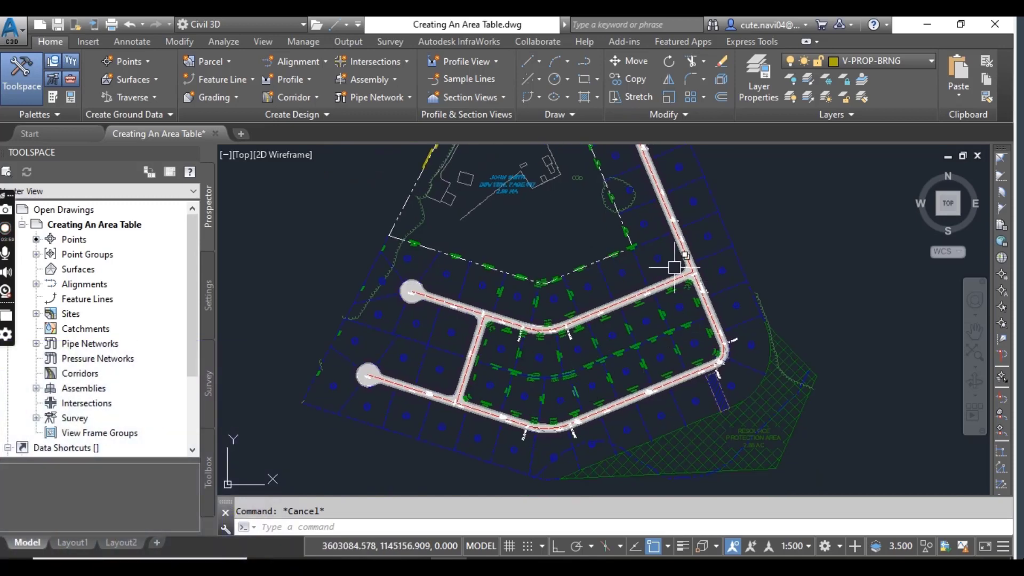
{"action": "mouse_move", "coordinate": [614, 317]}
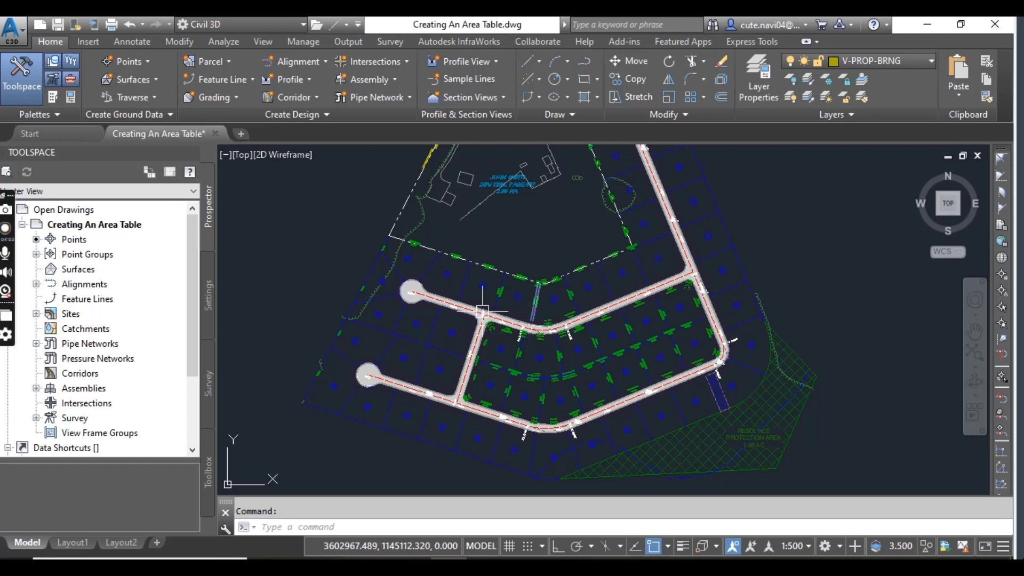
- Select a lot parcel and choose Add Tables > Add Area
{"action": "left_click", "coordinate": [132, 41]}
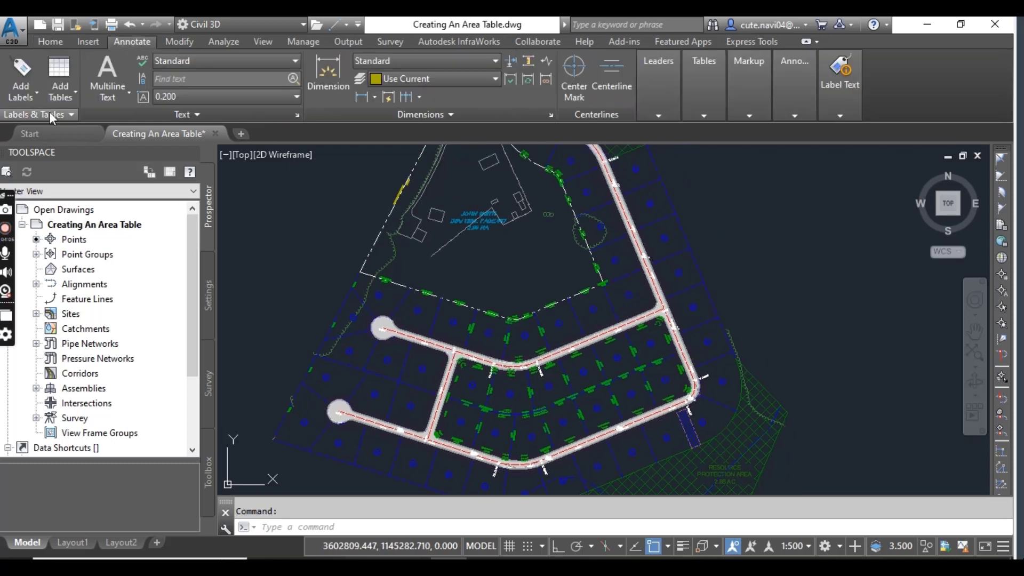
{"action": "left_click", "coordinate": [59, 76]}
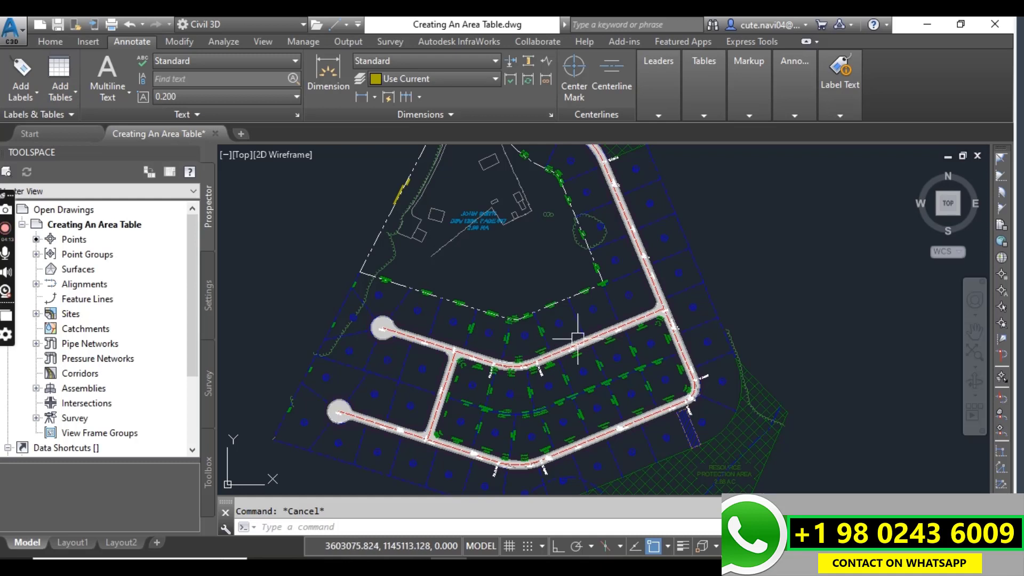
{"action": "left_click", "coordinate": [628, 295]}
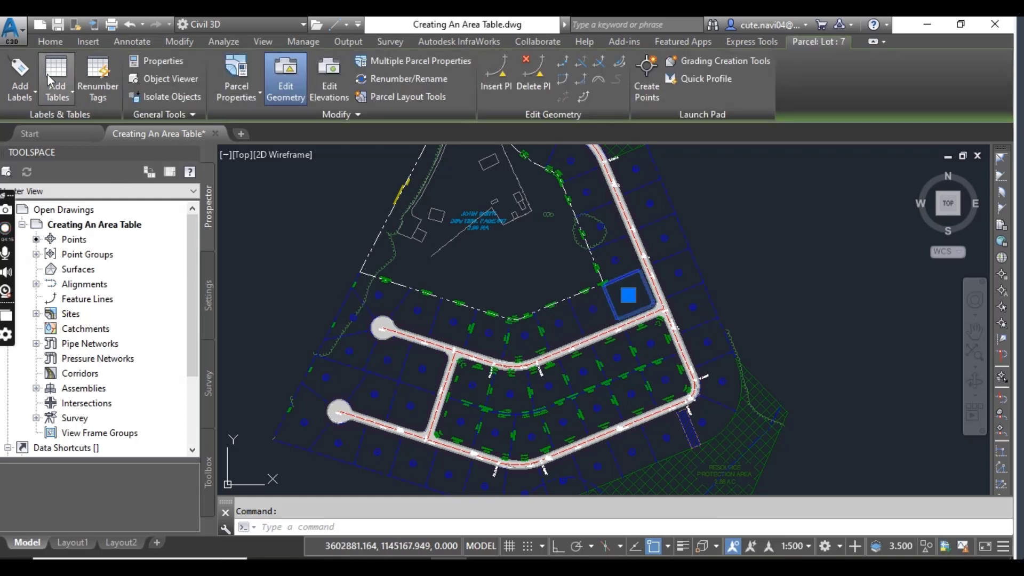
{"action": "left_click", "coordinate": [57, 78]}
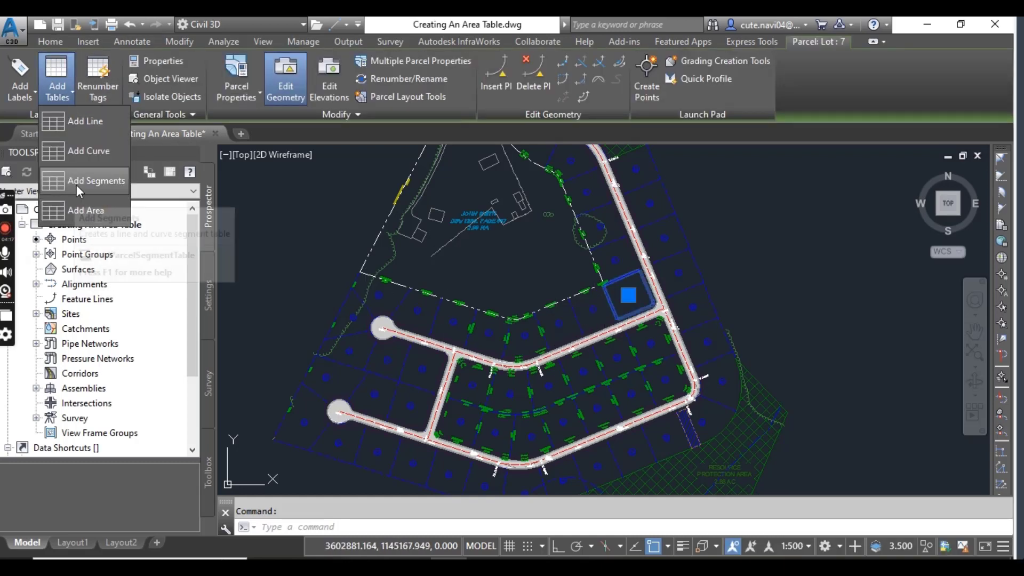
{"action": "left_click", "coordinate": [85, 209]}
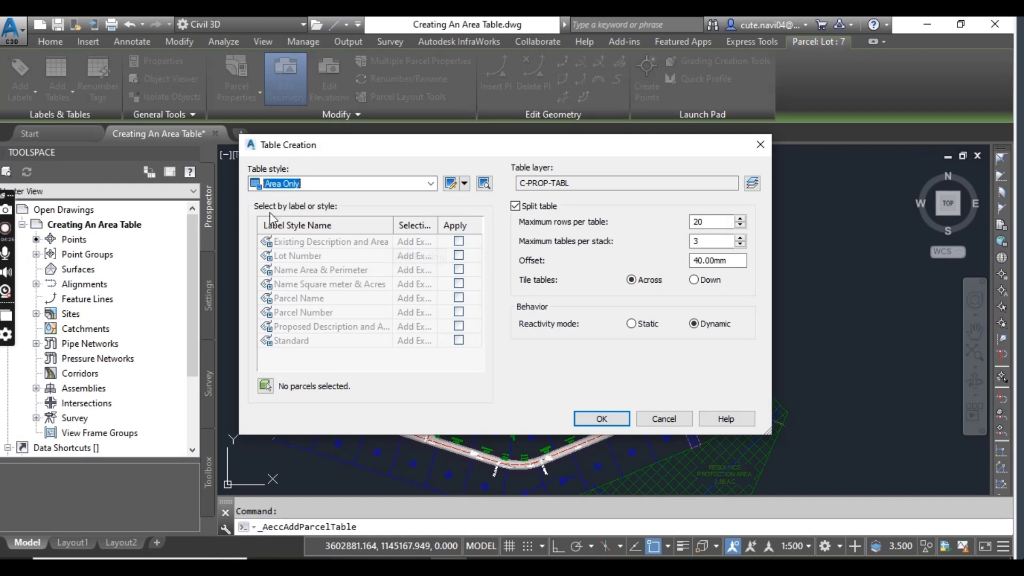
{"action": "mouse_move", "coordinate": [463, 271]}
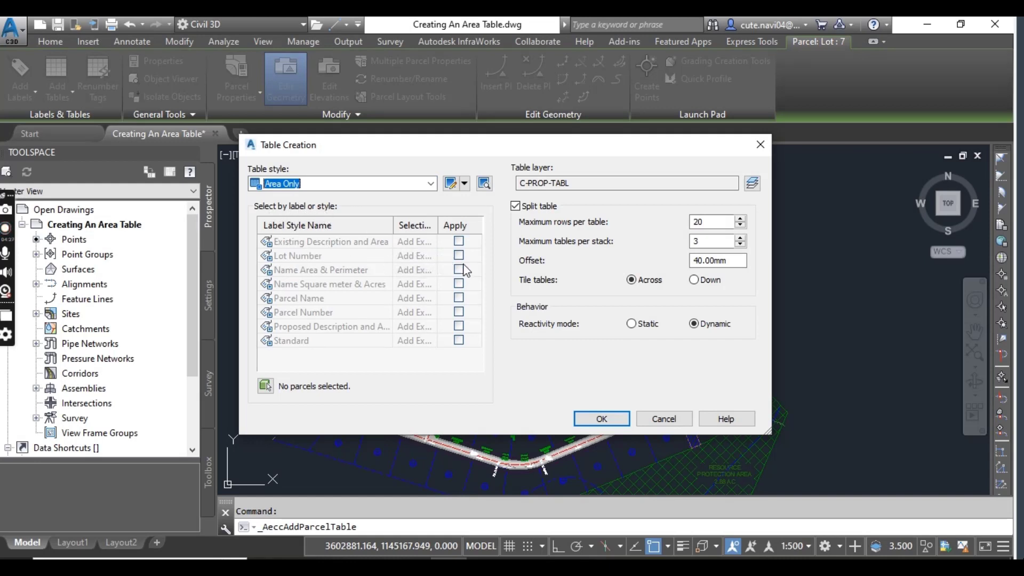
- Apply the Area Only table to Lot Number labelled parcels and confirm for placement
{"action": "left_click", "coordinate": [458, 255]}
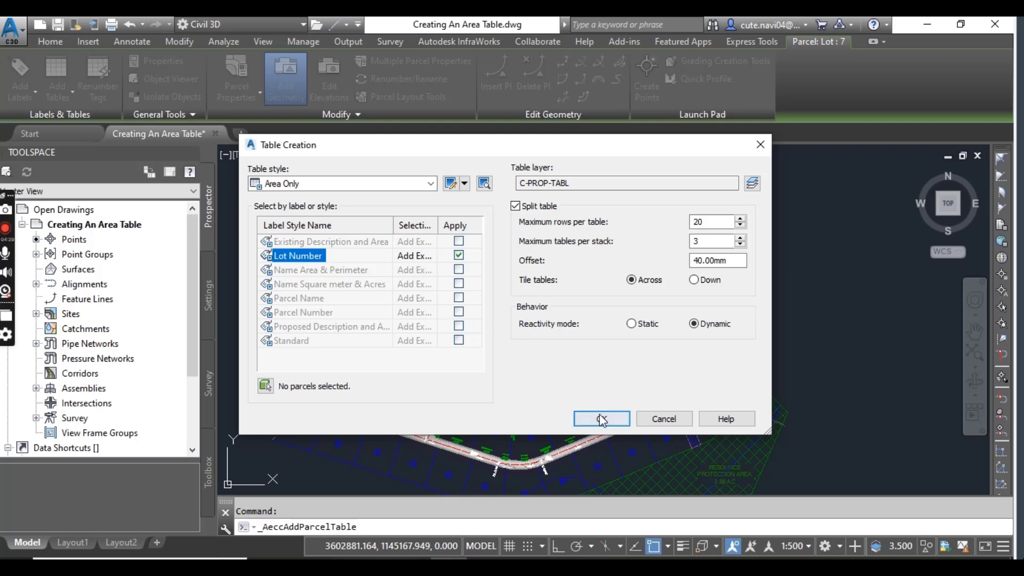
{"action": "left_click", "coordinate": [600, 418]}
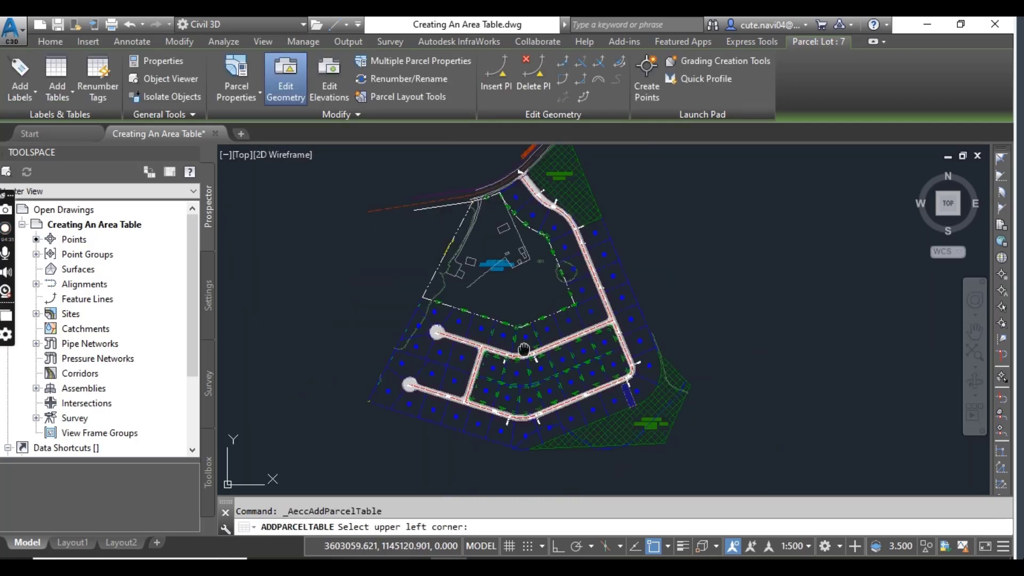